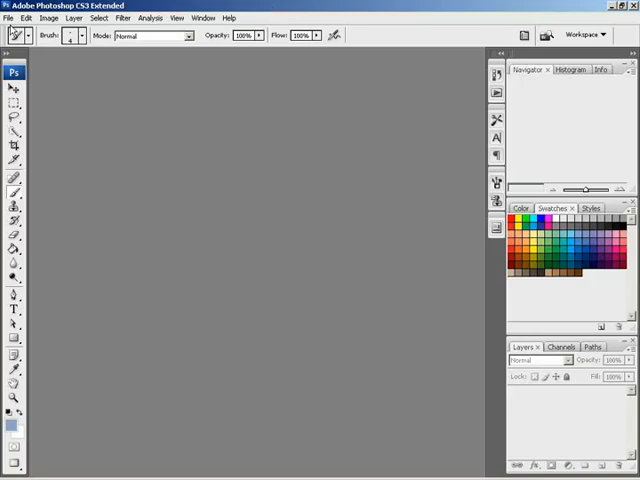
# Start a new document and try initial size values of 1280 and 1024 pixels.
pyautogui.click(8, 16)
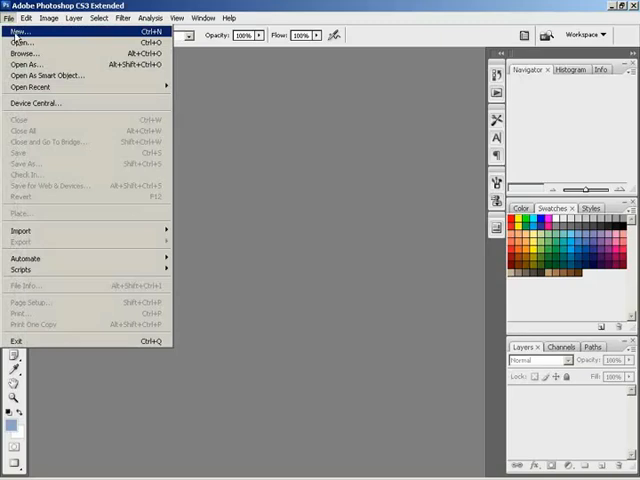
pyautogui.click(18, 30)
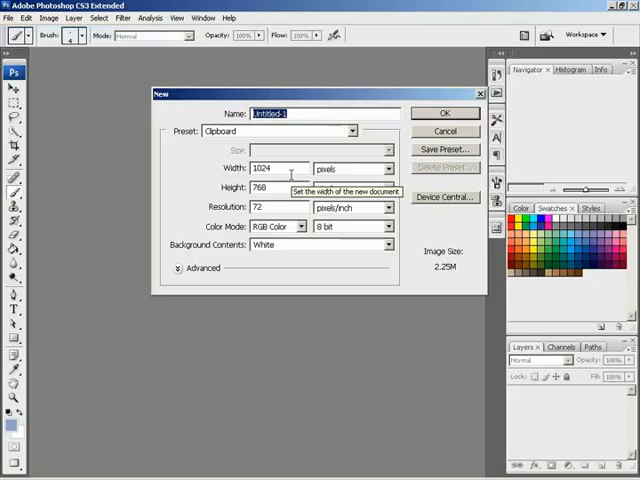
pyautogui.moveTo(276, 188)
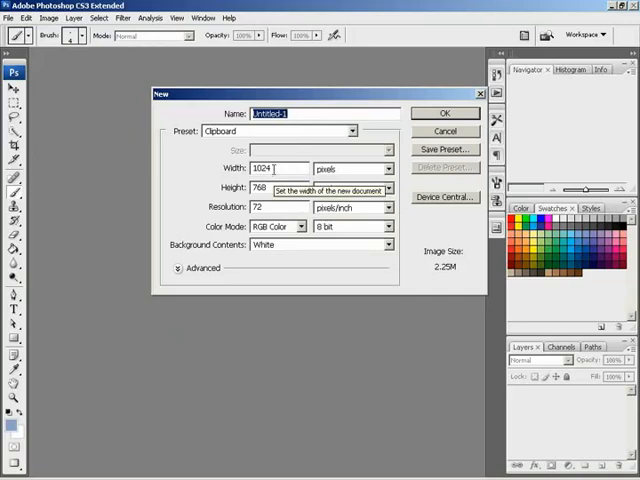
pyautogui.write('1280')
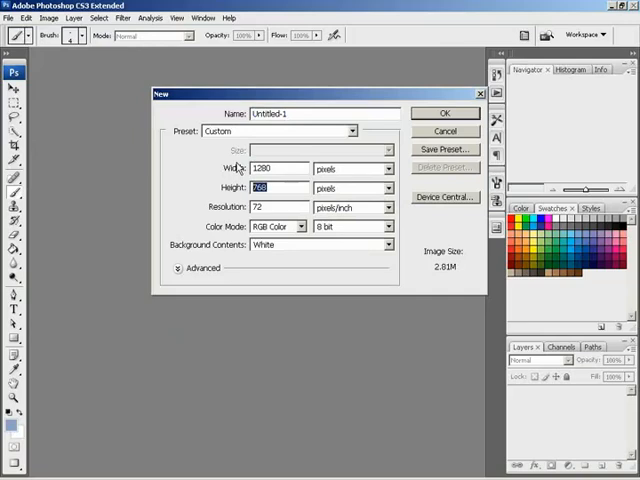
pyautogui.write('10')
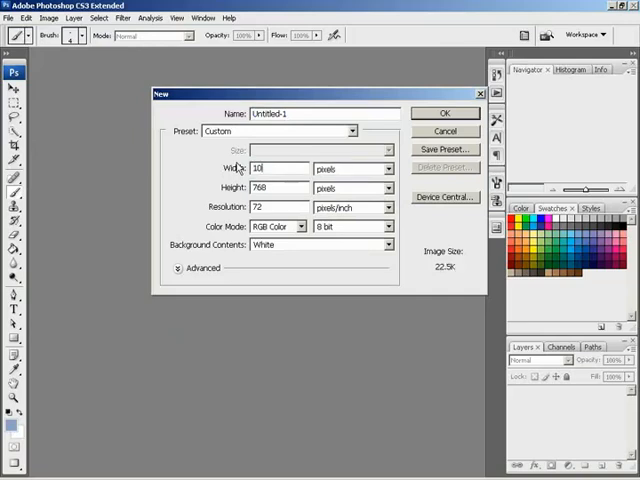
pyautogui.write('1024')
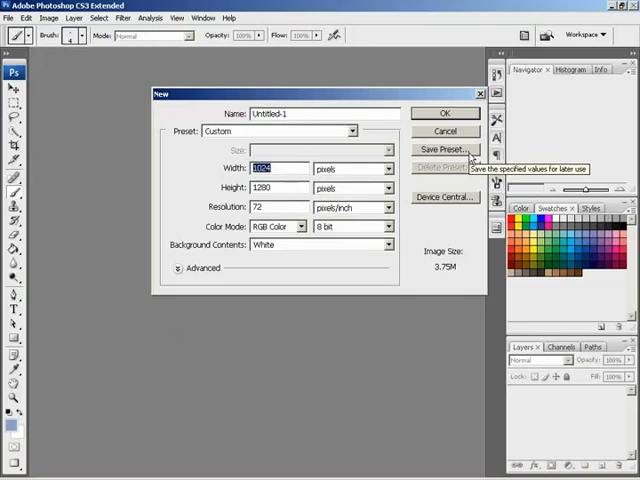
# Settle the new document size at 2048 pixels wide by 2560 pixels tall.
pyautogui.write('2048')
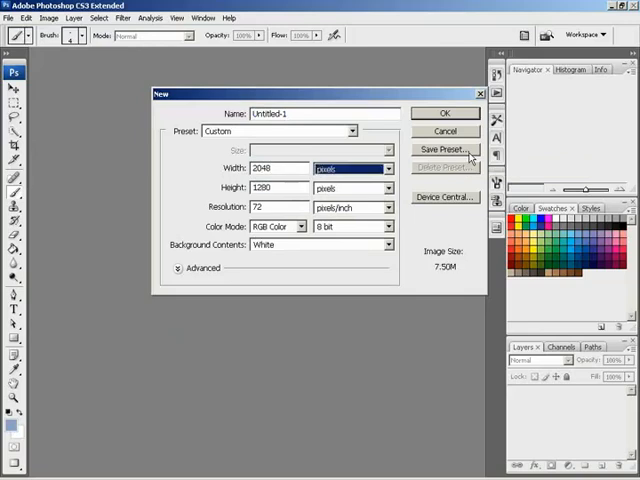
pyautogui.write('2')
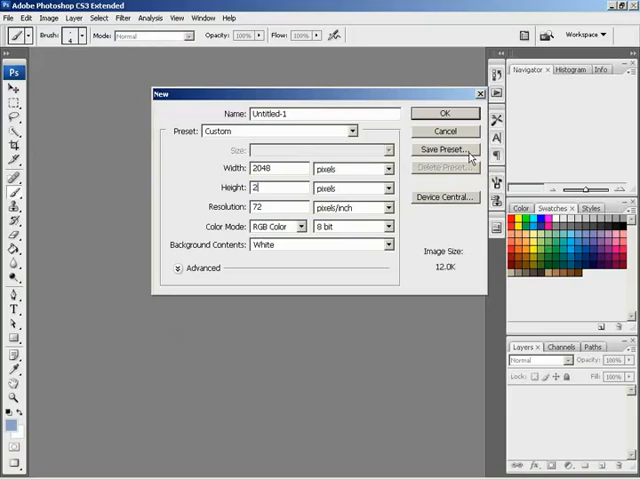
pyautogui.write('2560')
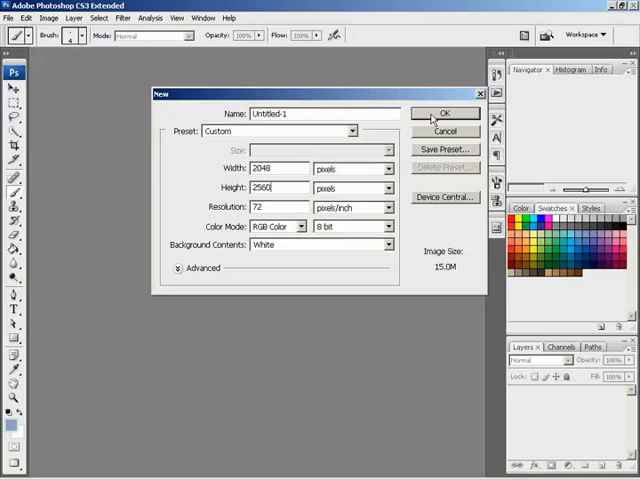
# Create the blank white 2048 × 2560 canvas and enlarge its view.
pyautogui.click(444, 112)
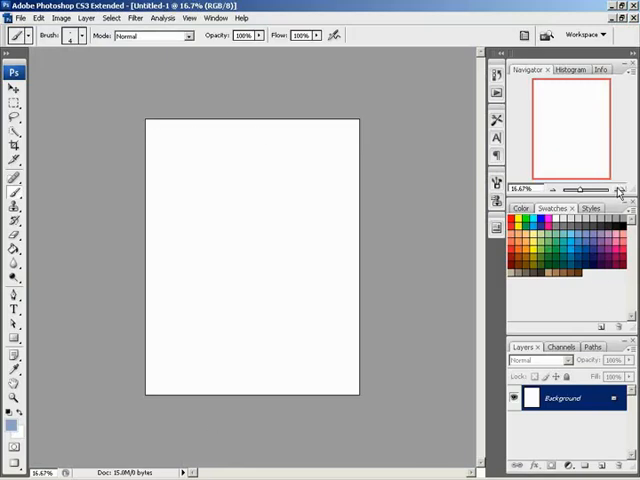
pyautogui.click(620, 188)
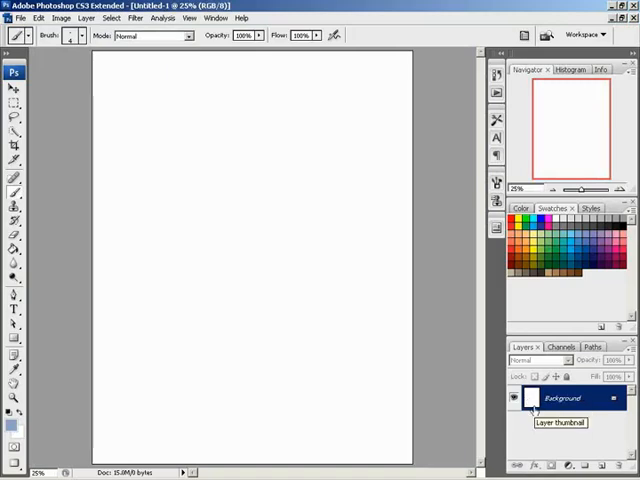
pyautogui.moveTo(588, 456)
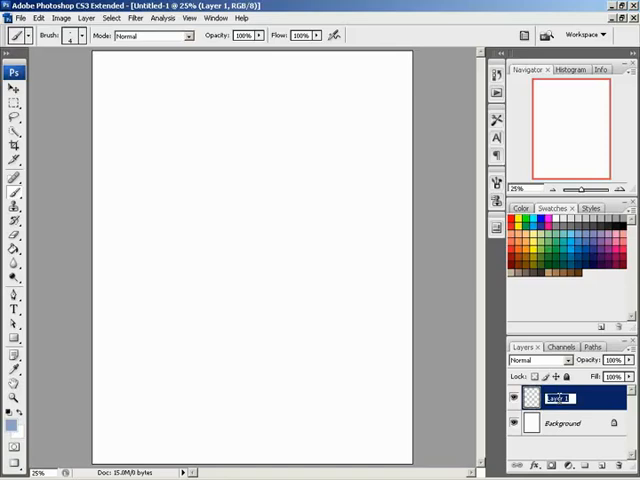
# Name the layer 'Notes' and handwrite the first note line 'Small, not interesting'.
pyautogui.write('Notes')
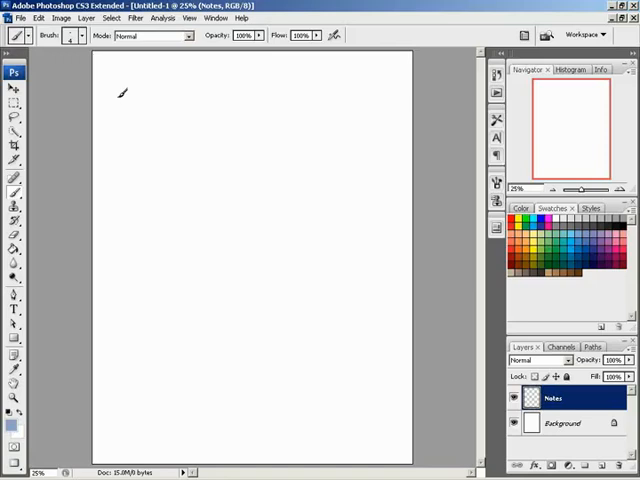
pyautogui.moveTo(112, 68)
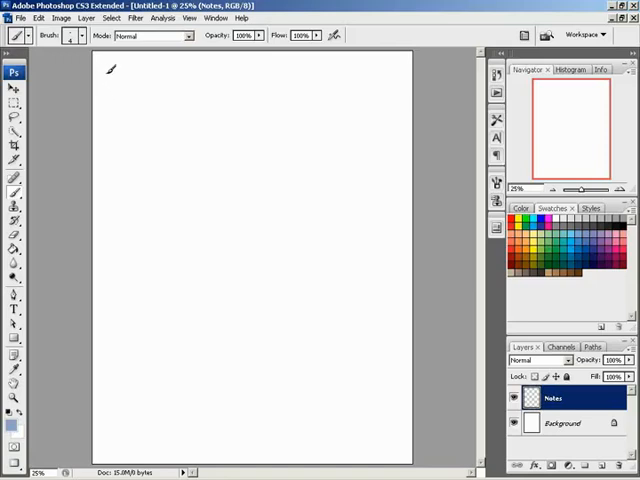
pyautogui.moveTo(116, 76)
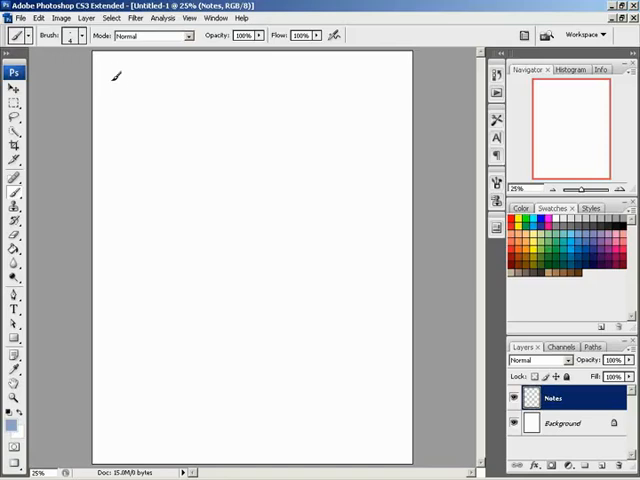
pyautogui.moveTo(112, 100)
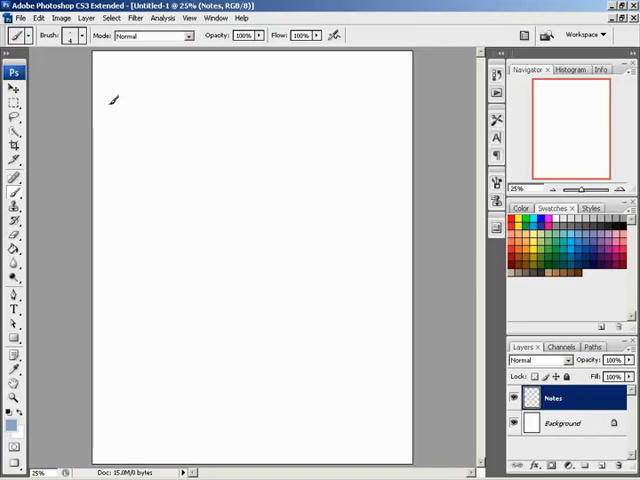
pyautogui.moveTo(122, 104)
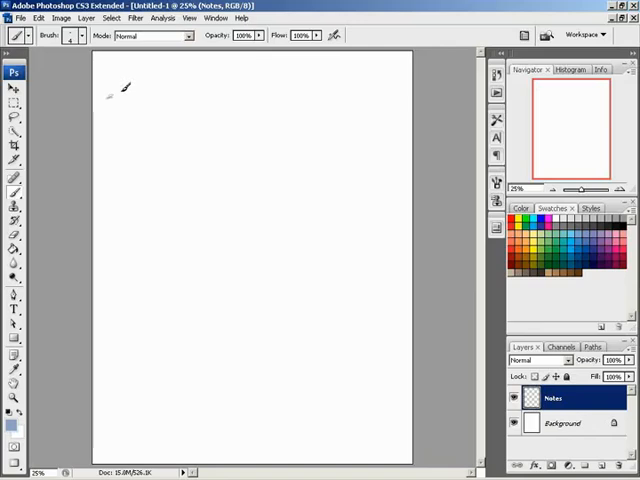
pyautogui.moveTo(108, 96); pyautogui.dragTo(170, 96)
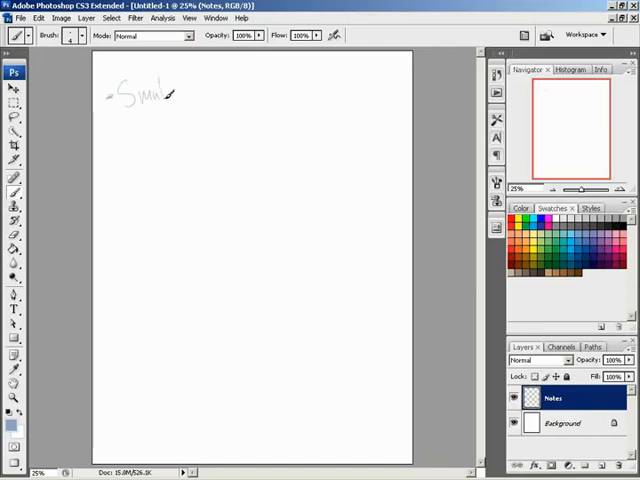
pyautogui.moveTo(156, 96); pyautogui.dragTo(176, 92)
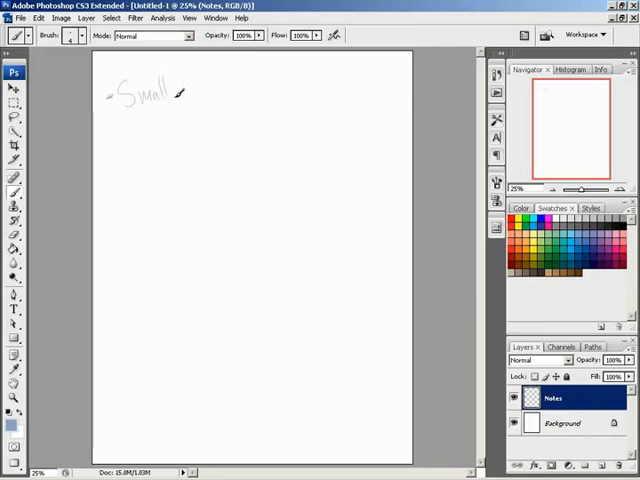
pyautogui.moveTo(170, 96); pyautogui.dragTo(220, 84)
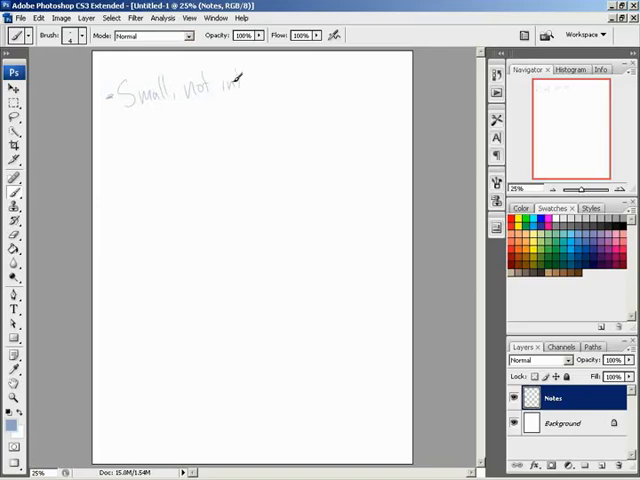
pyautogui.moveTo(230, 84); pyautogui.dragTo(280, 84)
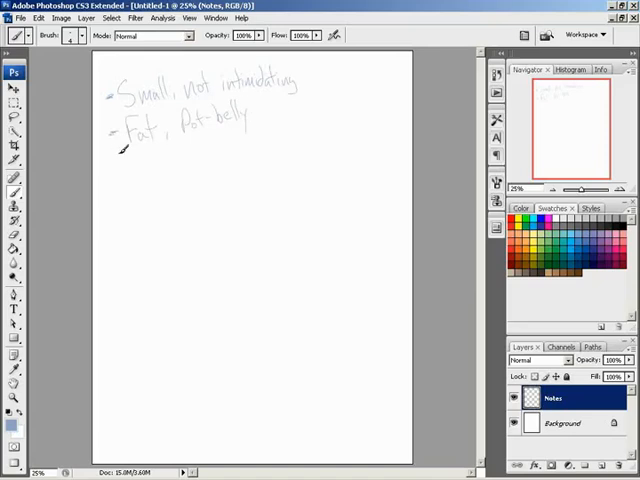
pyautogui.moveTo(176, 244)
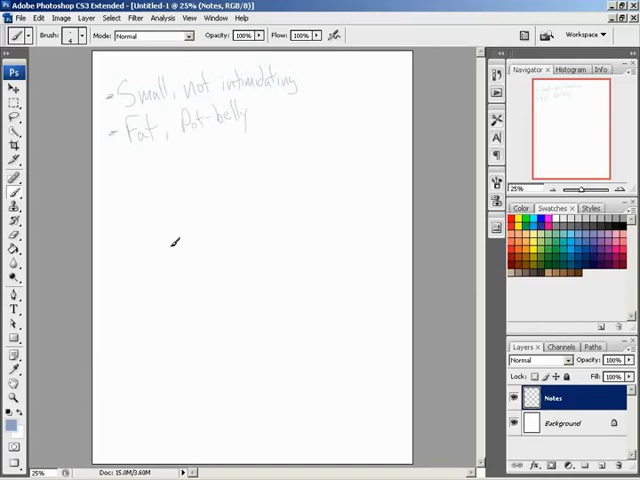
pyautogui.moveTo(128, 196)
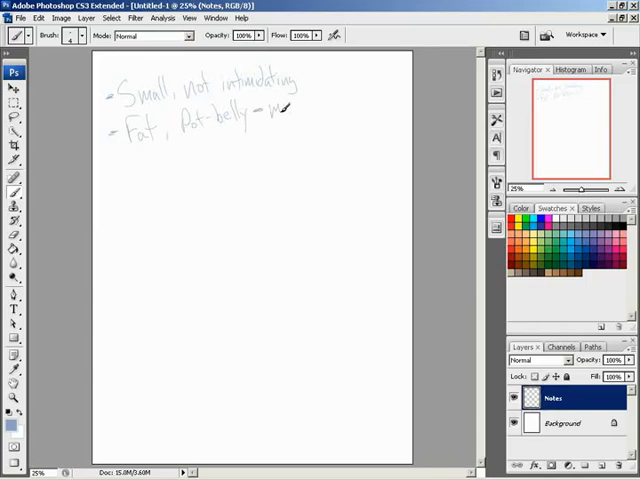
# Handwrite the second note 'Fat, fat belly – provides some' below the first.
pyautogui.moveTo(290, 104); pyautogui.dragTo(330, 104)
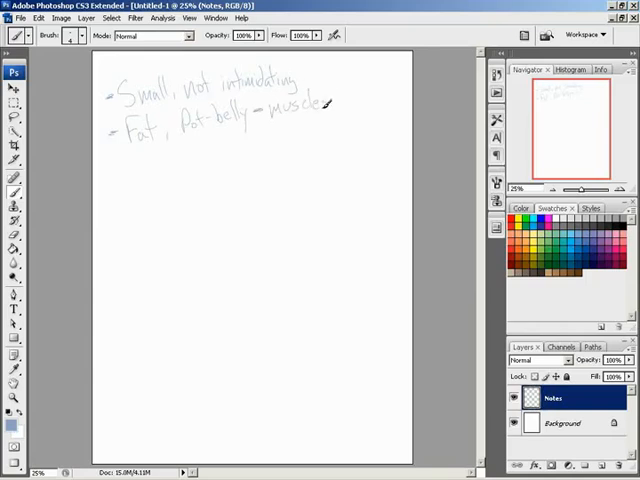
pyautogui.moveTo(336, 104); pyautogui.dragTo(364, 100)
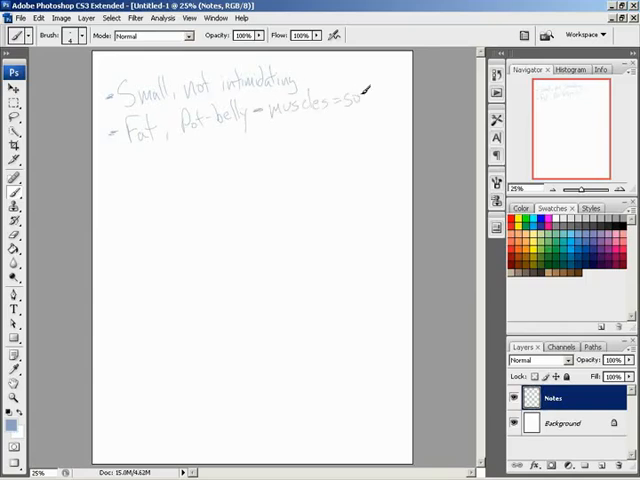
pyautogui.moveTo(356, 100); pyautogui.dragTo(384, 98)
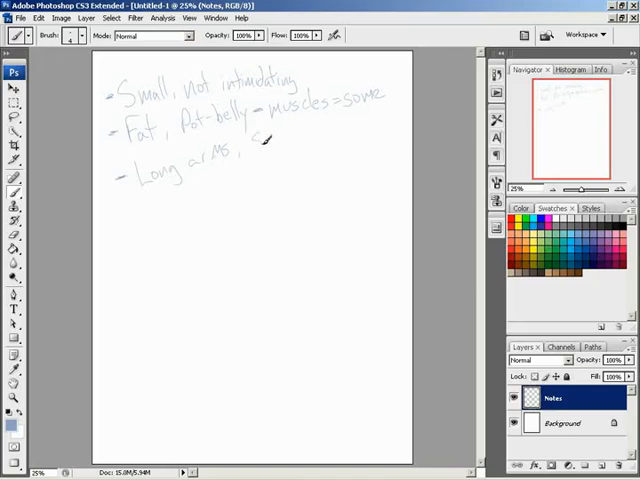
# Write 'short legs' after 'Long arms,' and start an arrow below the note.
pyautogui.write('short legs')
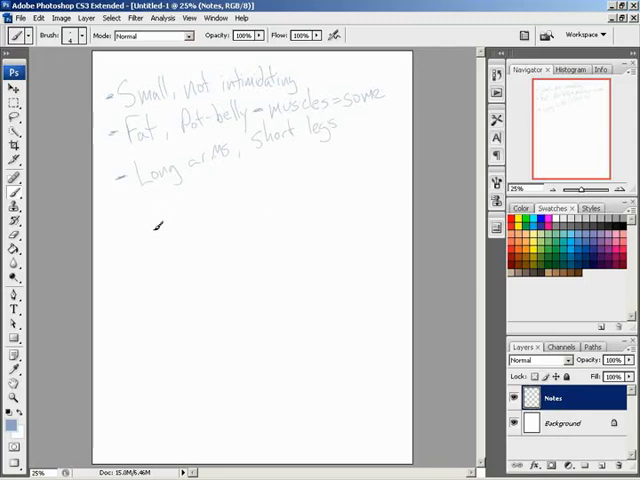
pyautogui.moveTo(152, 250); pyautogui.dragTo(152, 196)
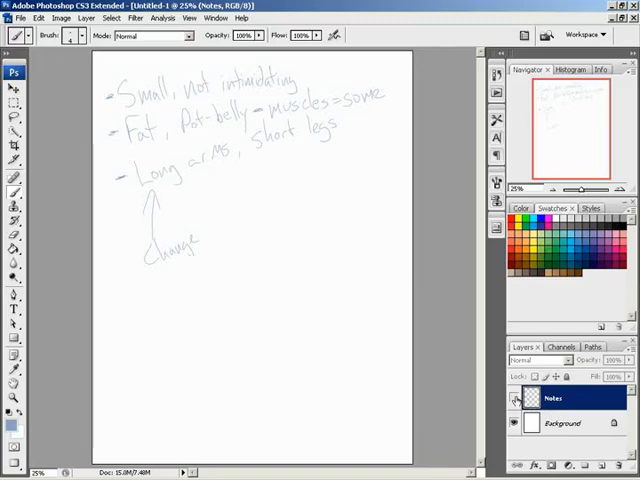
# Hide the Notes layer and add a new layer renamed 'Proportion' above it.
pyautogui.click(512, 396)
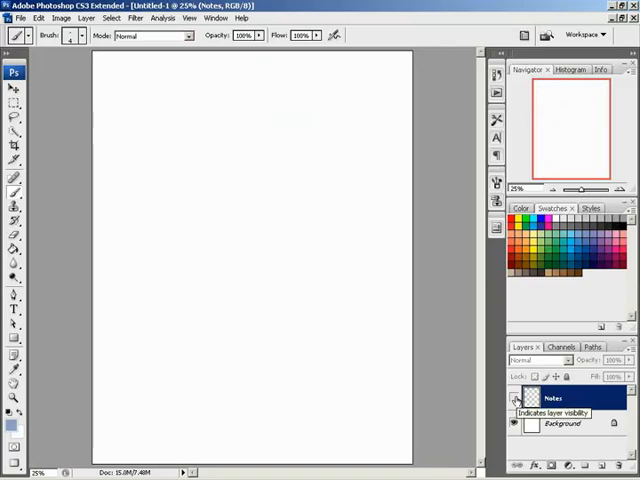
pyautogui.click(604, 466)
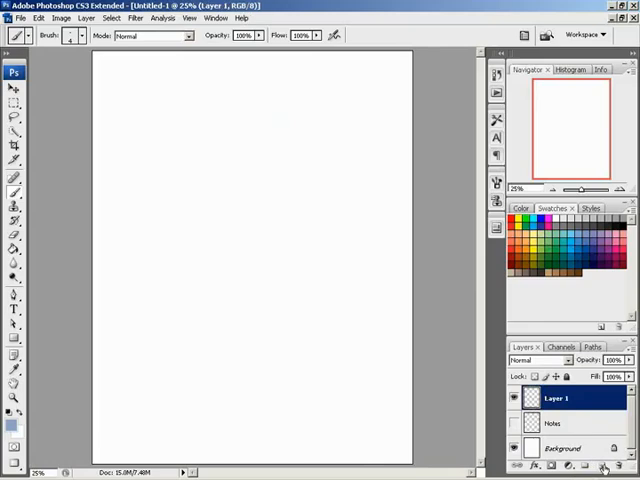
pyautogui.doubleClick(556, 396)
pyautogui.write('Proportion')
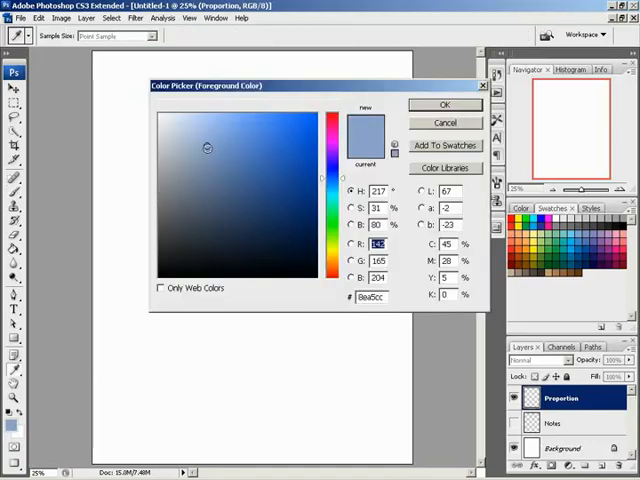
# Test black brush strokes on Proportion, undo them, and choose dark blue as the drawing colour.
pyautogui.click(444, 104)
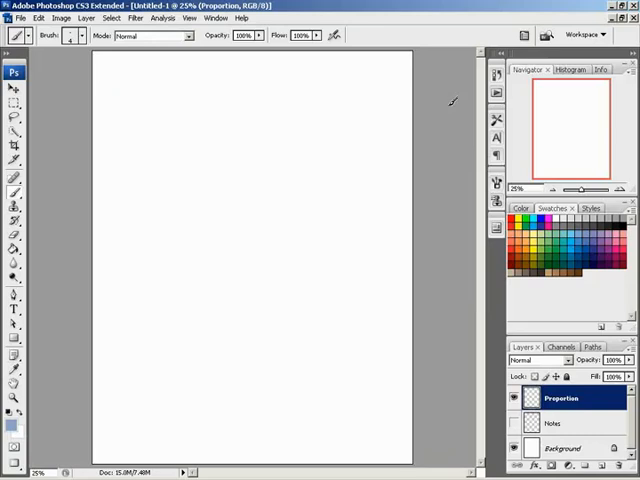
pyautogui.moveTo(232, 260)
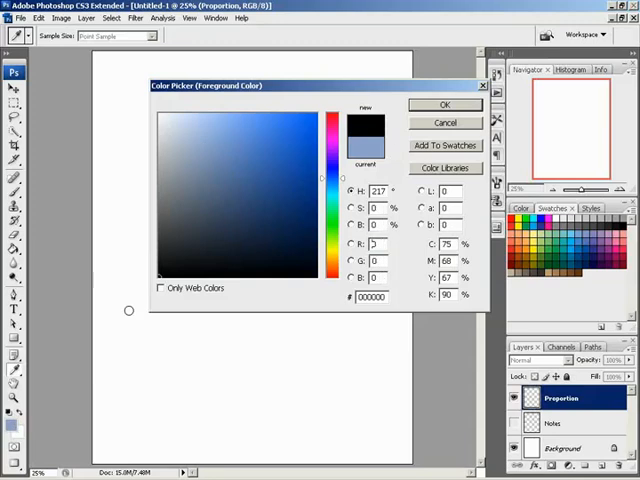
pyautogui.click(444, 104)
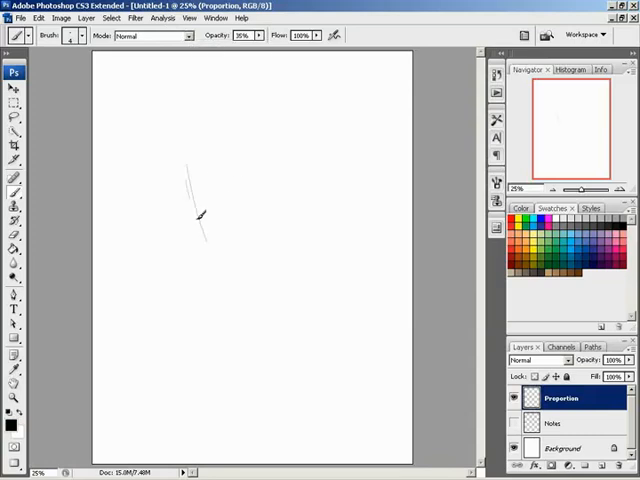
pyautogui.moveTo(196, 184); pyautogui.dragTo(204, 240)
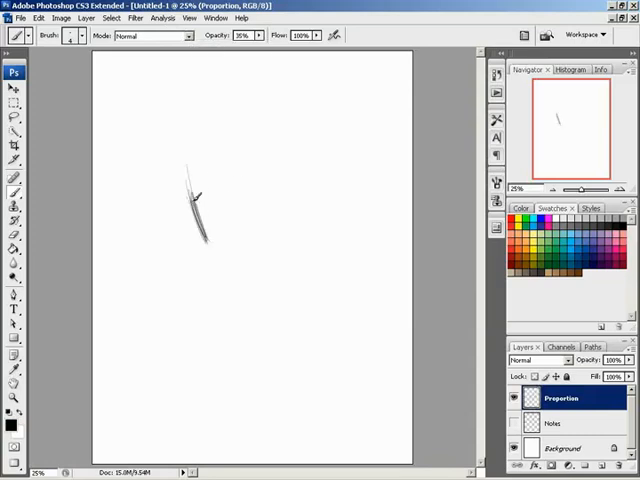
pyautogui.moveTo(196, 184); pyautogui.dragTo(204, 224)
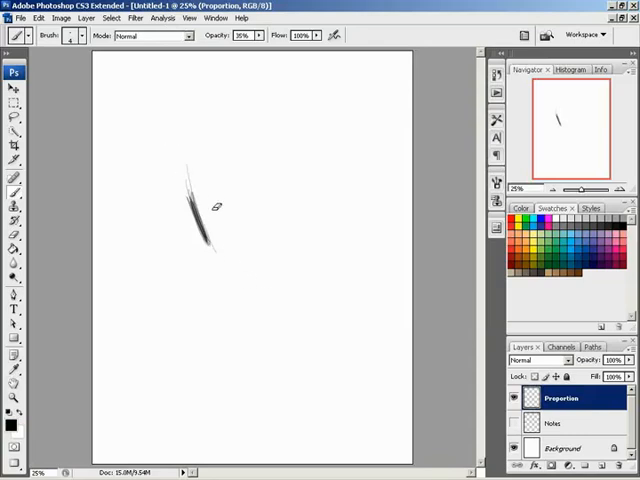
pyautogui.press('ctrl+z')
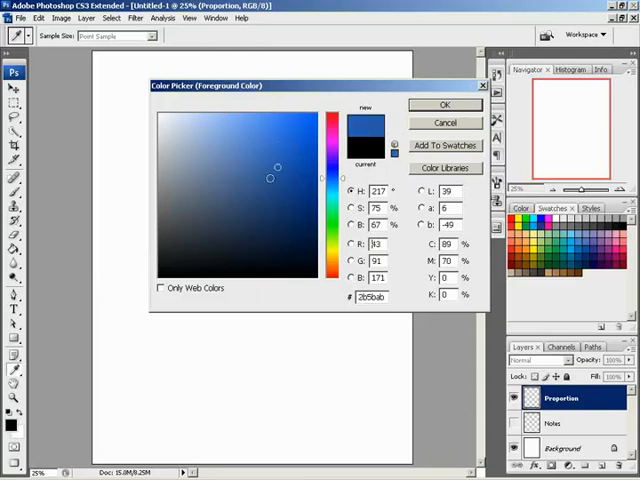
pyautogui.click(444, 104)
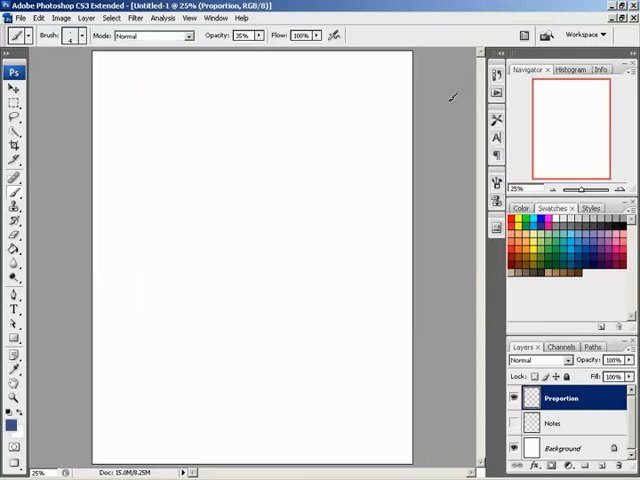
pyautogui.moveTo(230, 220)
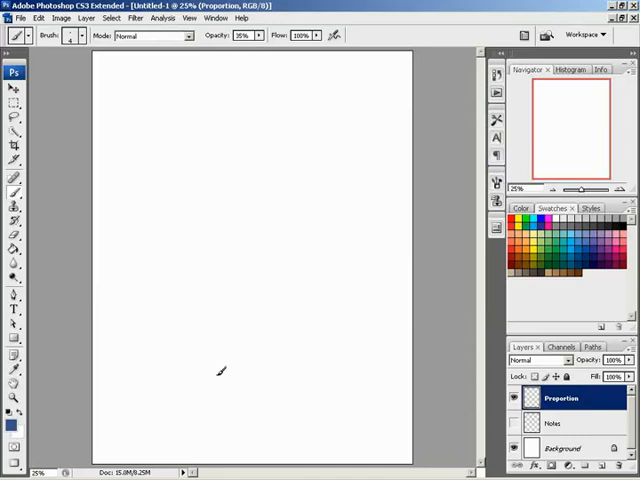
pyautogui.moveTo(238, 200)
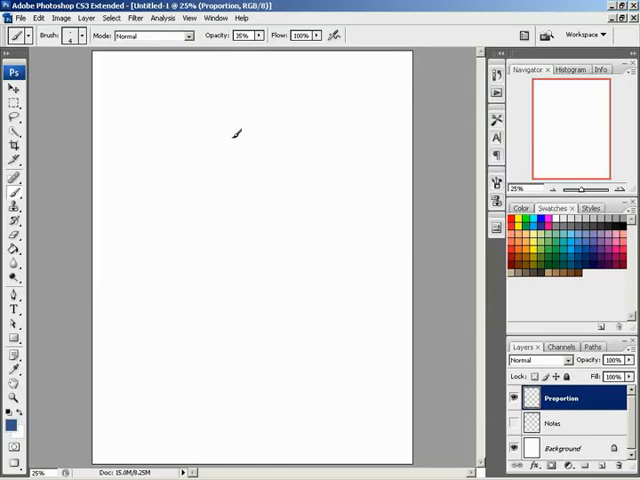
pyautogui.moveTo(220, 258)
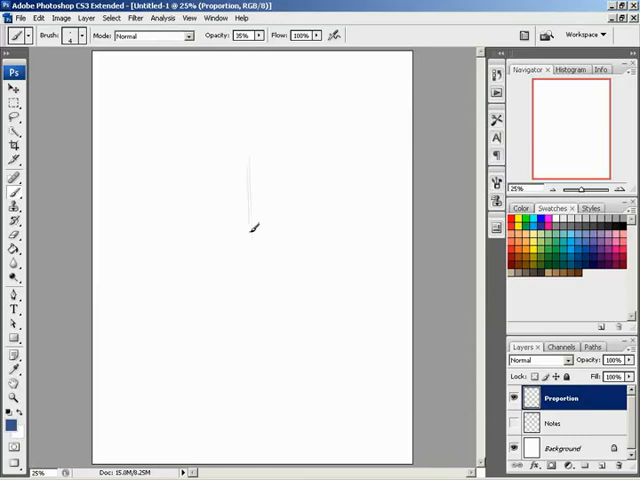
# Paint the vertical spine line of the figure down the centre of the canvas.
pyautogui.moveTo(250, 224); pyautogui.dragTo(244, 140)
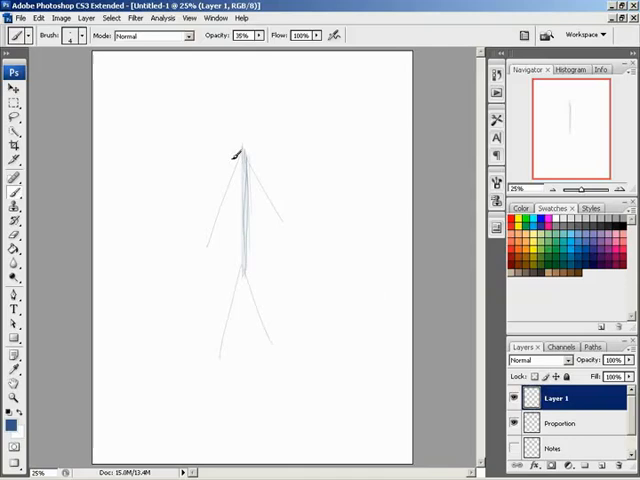
# Sketch an oval head, shoulder line, long spine and small hip joint circles for the figure.
pyautogui.moveTo(230, 150); pyautogui.dragTo(250, 100)
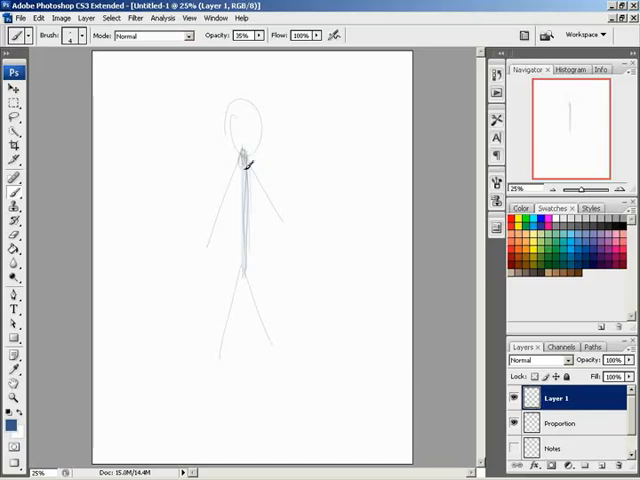
pyautogui.moveTo(244, 160); pyautogui.dragTo(240, 264)
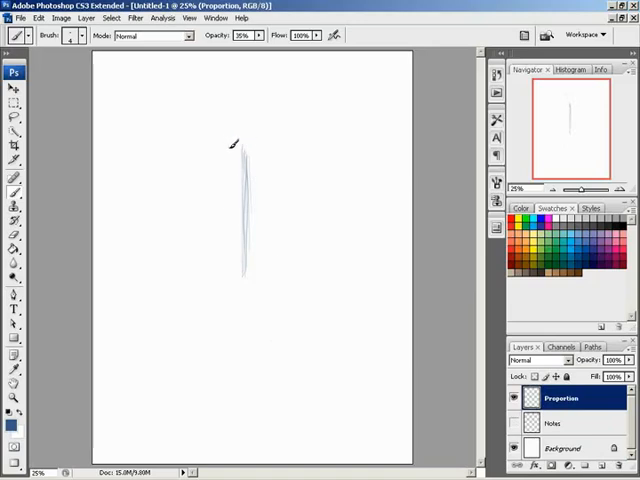
pyautogui.moveTo(244, 138); pyautogui.dragTo(204, 148)
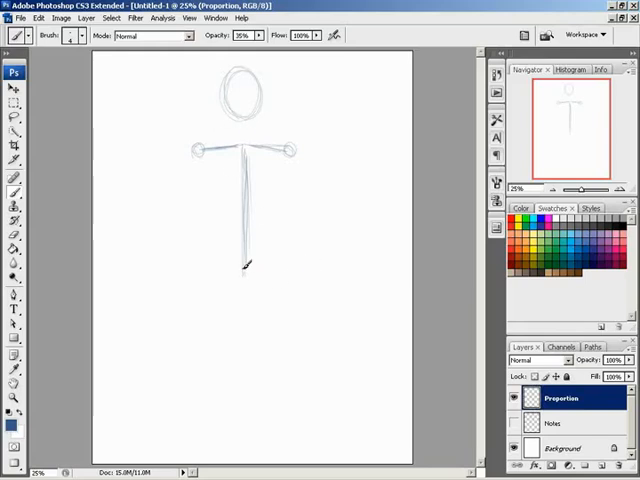
pyautogui.moveTo(244, 268); pyautogui.dragTo(204, 282)
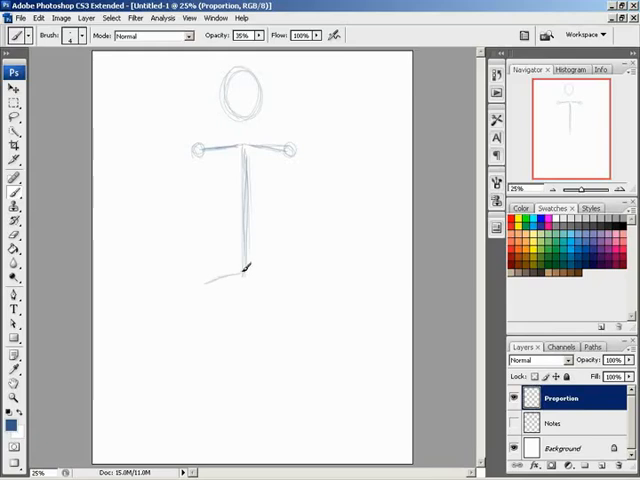
pyautogui.moveTo(240, 270); pyautogui.dragTo(284, 288)
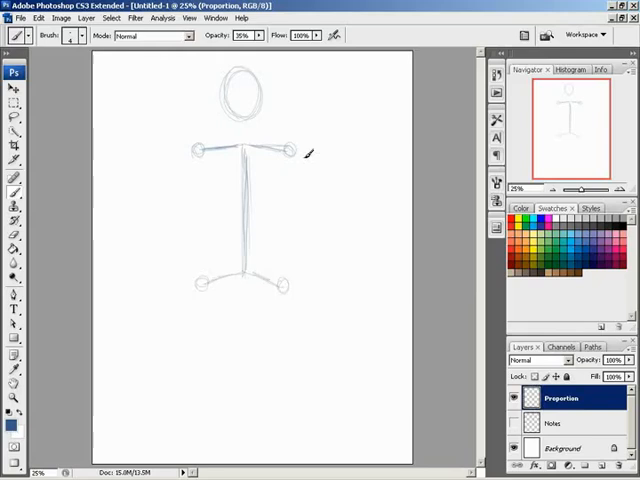
# Paint diamond-shaped hands at the ends of the left and right arms.
pyautogui.click(14, 36)
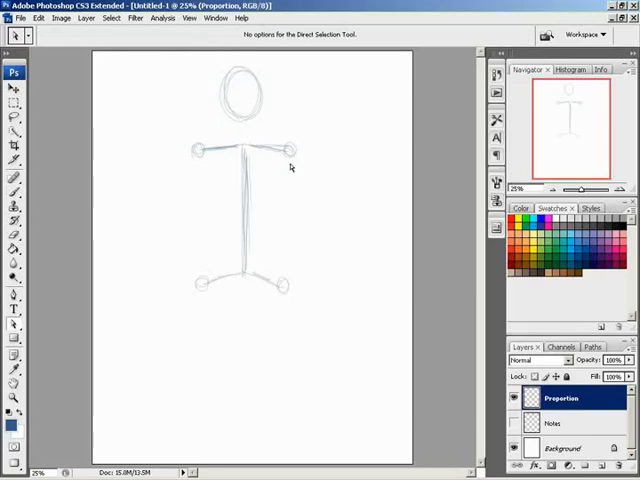
pyautogui.moveTo(276, 208)
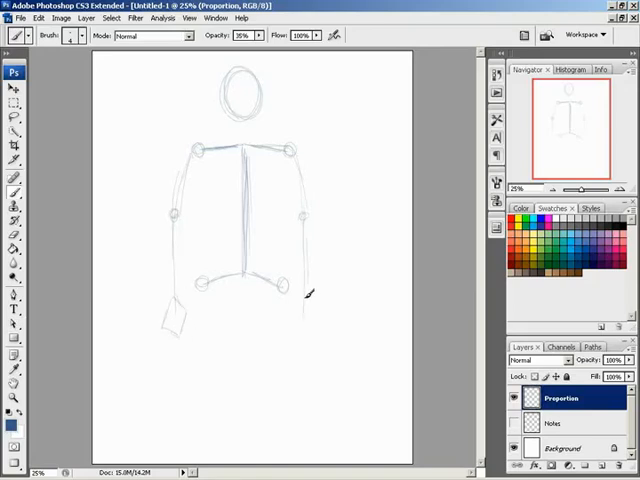
pyautogui.moveTo(284, 290); pyautogui.dragTo(320, 336)
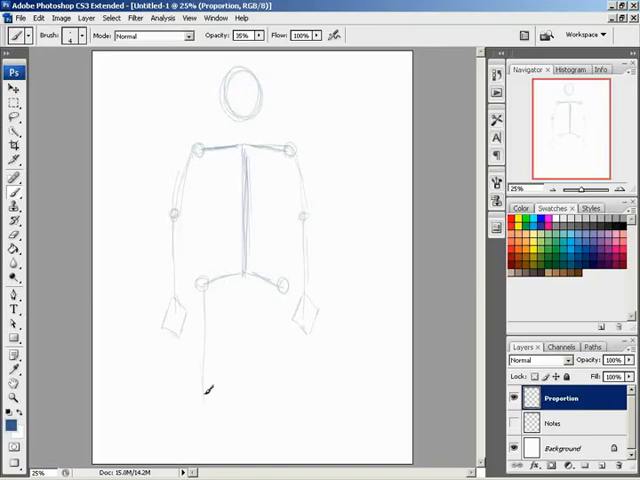
pyautogui.moveTo(208, 390); pyautogui.dragTo(210, 436)
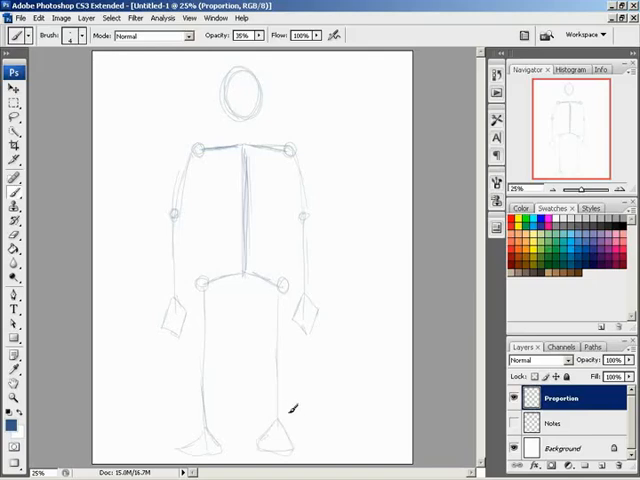
pyautogui.moveTo(240, 312)
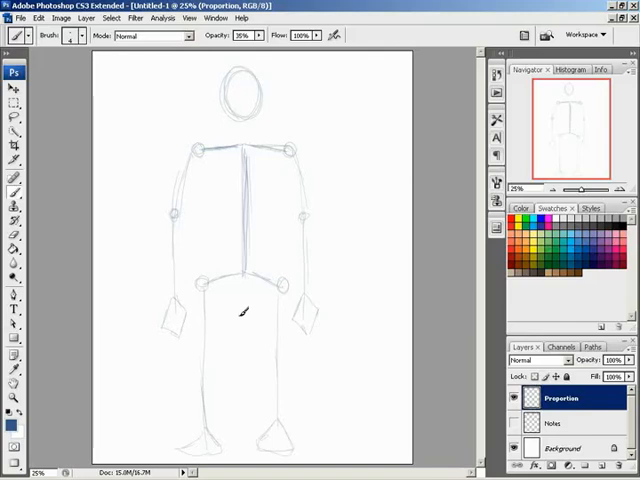
pyautogui.moveTo(210, 356)
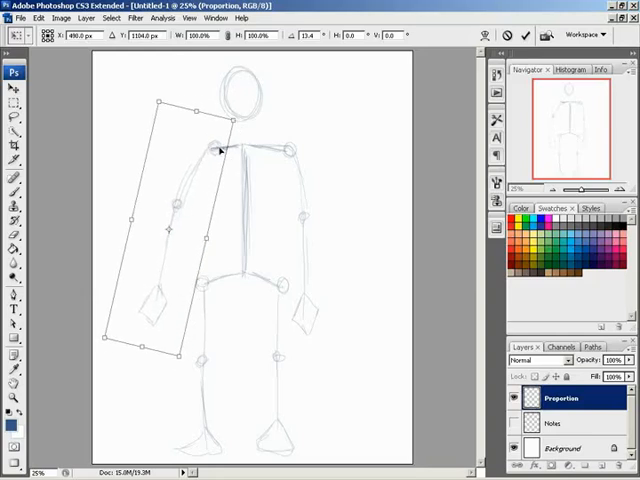
# Stretch the left arm to a new length and lasso a limb part for adjustment.
pyautogui.moveTo(220, 150); pyautogui.dragTo(196, 196)
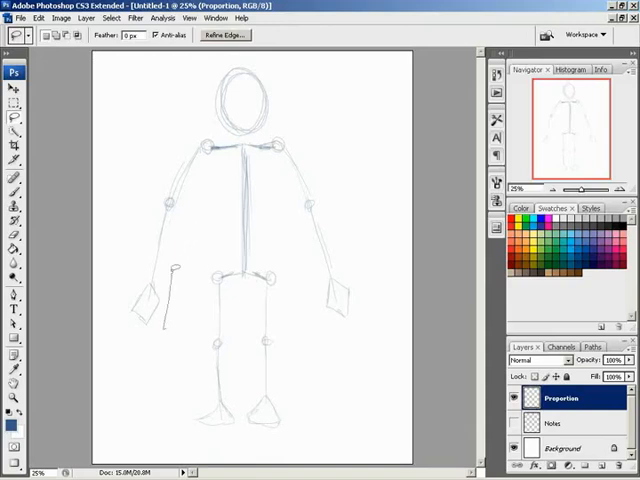
pyautogui.moveTo(200, 136); pyautogui.dragTo(156, 344)
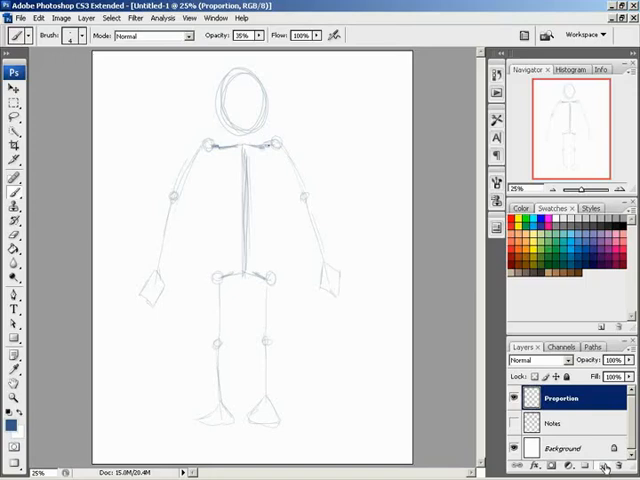
# Add a new empty layer above the Proportion layer.
pyautogui.click(604, 466)
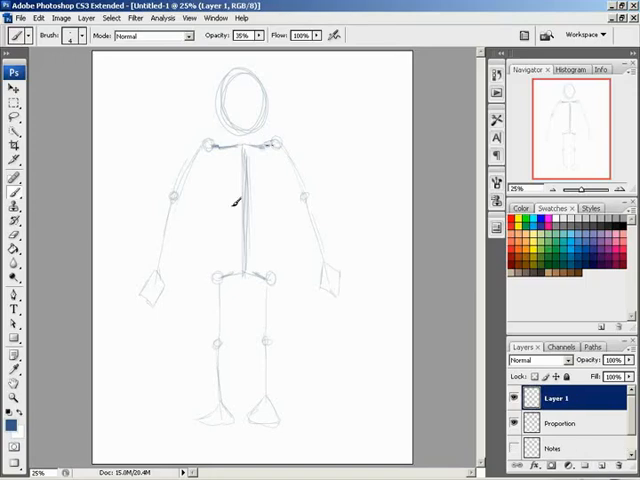
pyautogui.moveTo(208, 212)
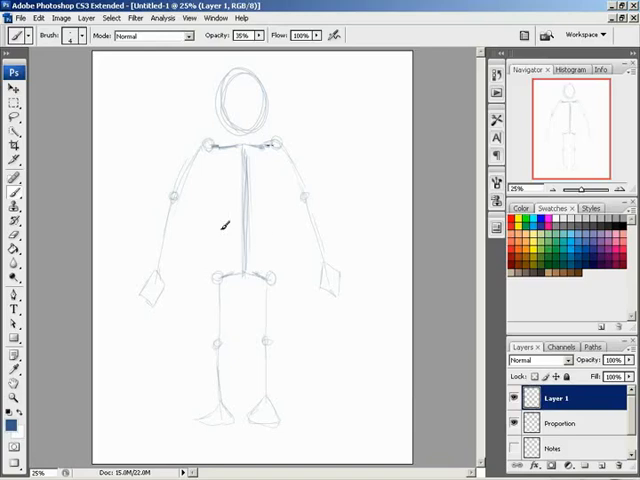
pyautogui.moveTo(296, 308)
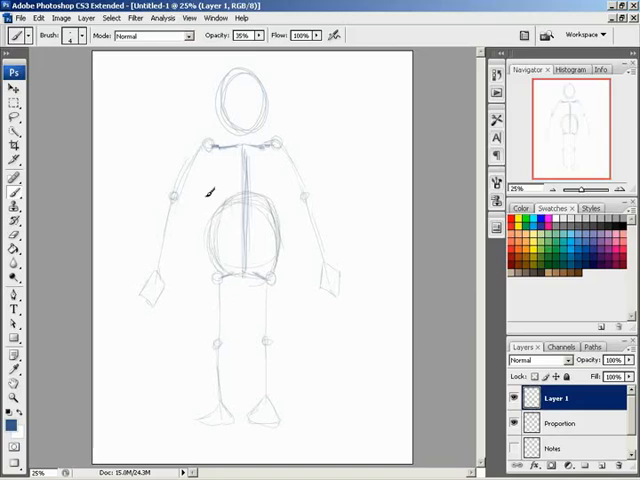
pyautogui.moveTo(280, 120)
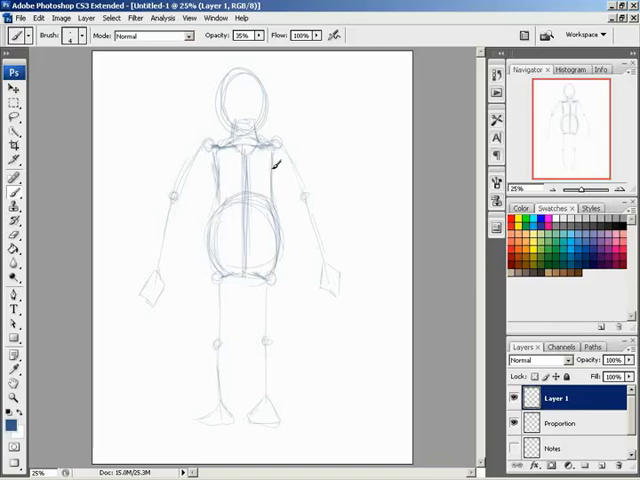
pyautogui.moveTo(304, 216)
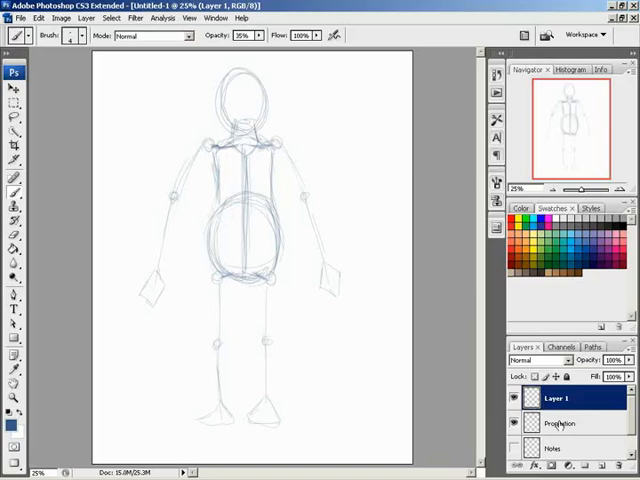
# Make the Proportion layer the active layer.
pyautogui.click(562, 424)
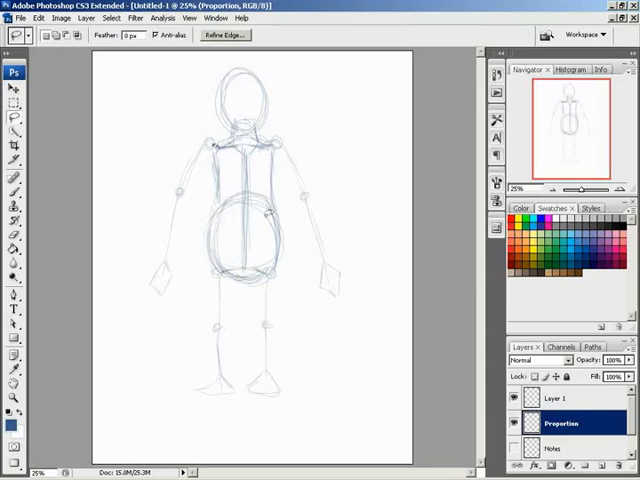
# Merge the Layer 1 belly and chest sketch down into the Proportion layer.
pyautogui.moveTo(268, 140); pyautogui.dragTo(362, 256)
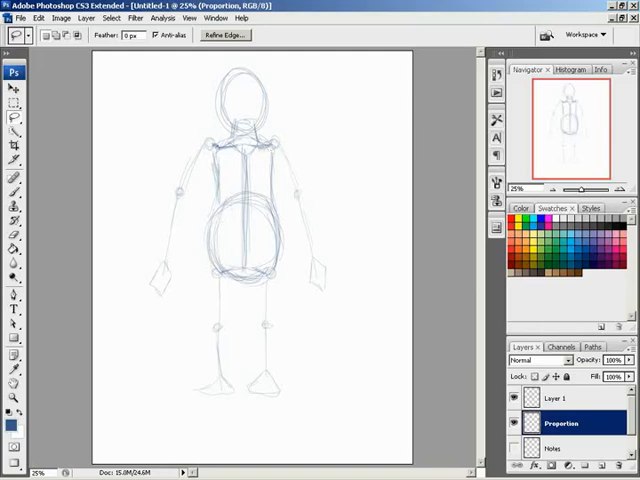
pyautogui.click(562, 398)
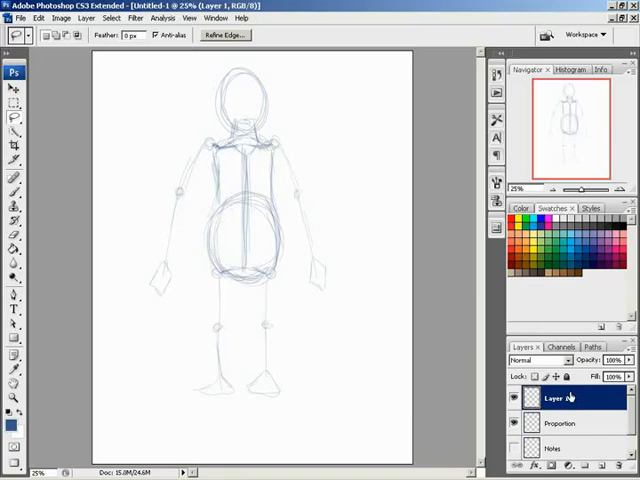
pyautogui.click(564, 398)
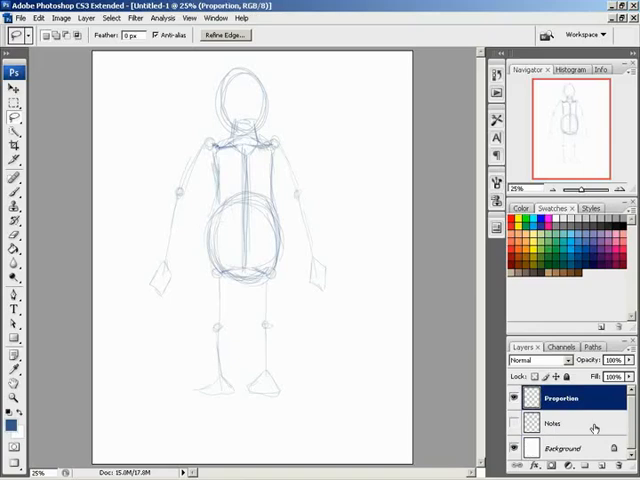